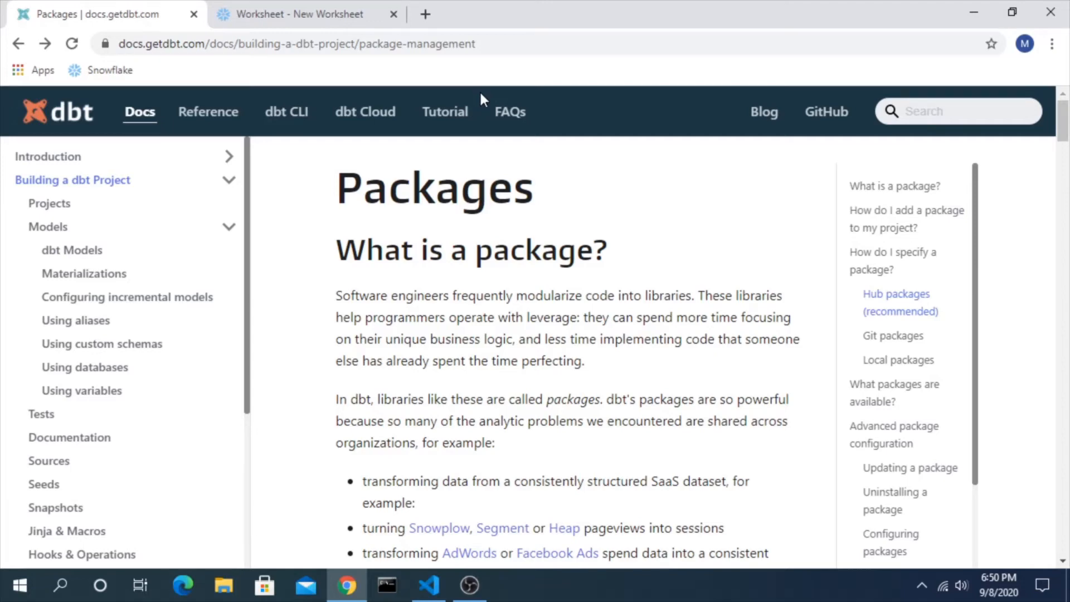
{"action": "mouse_move", "coordinate": [645, 376]}
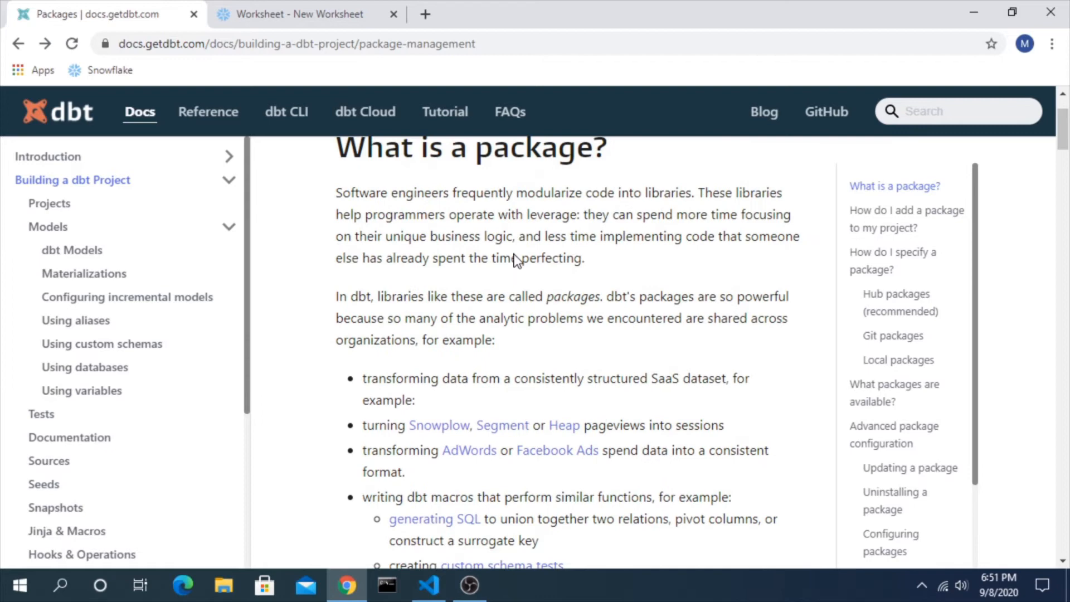
Read down to 'How do I add a package to my project?' and copy the packages.yml file name
{"action": "scroll", "scroll_direction": "down", "scroll_amount": 3}
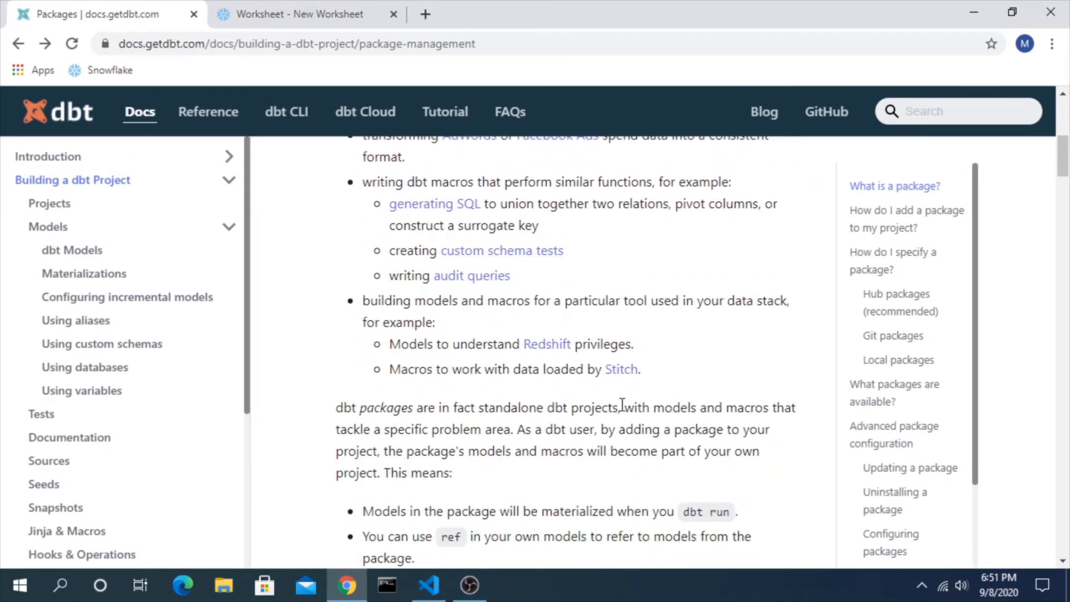
{"action": "mouse_move", "coordinate": [602, 427]}
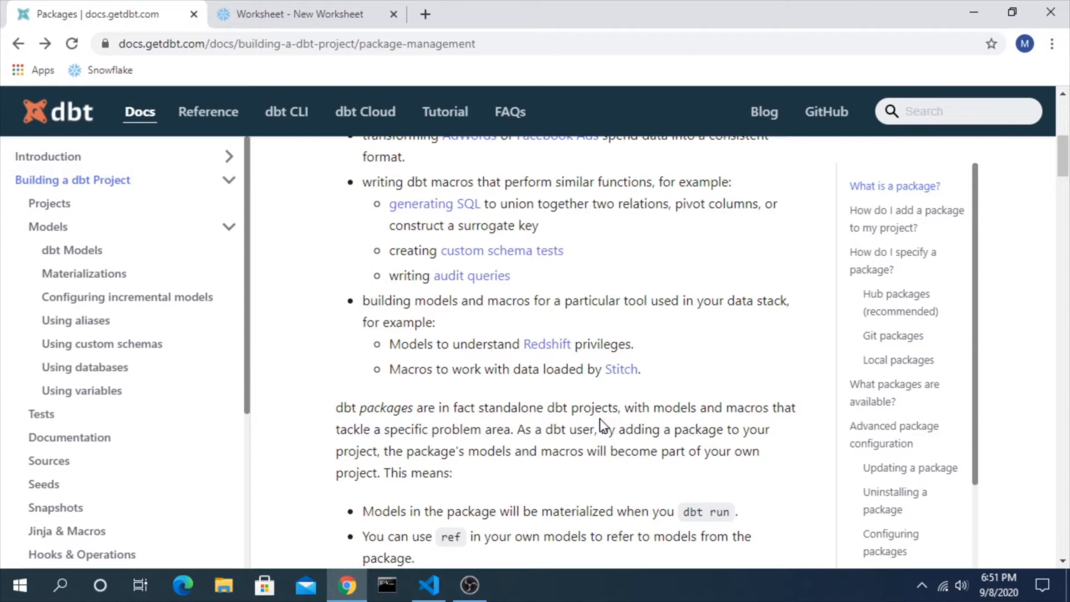
{"action": "scroll", "scroll_direction": "down", "scroll_amount": 3}
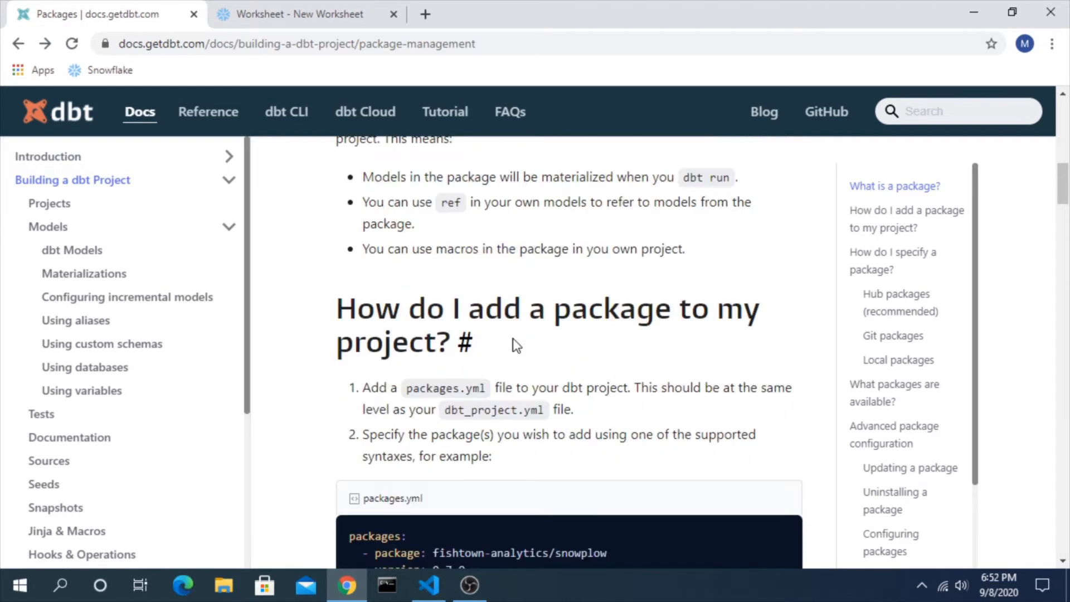
{"action": "scroll", "scroll_direction": "down", "scroll_amount": 3}
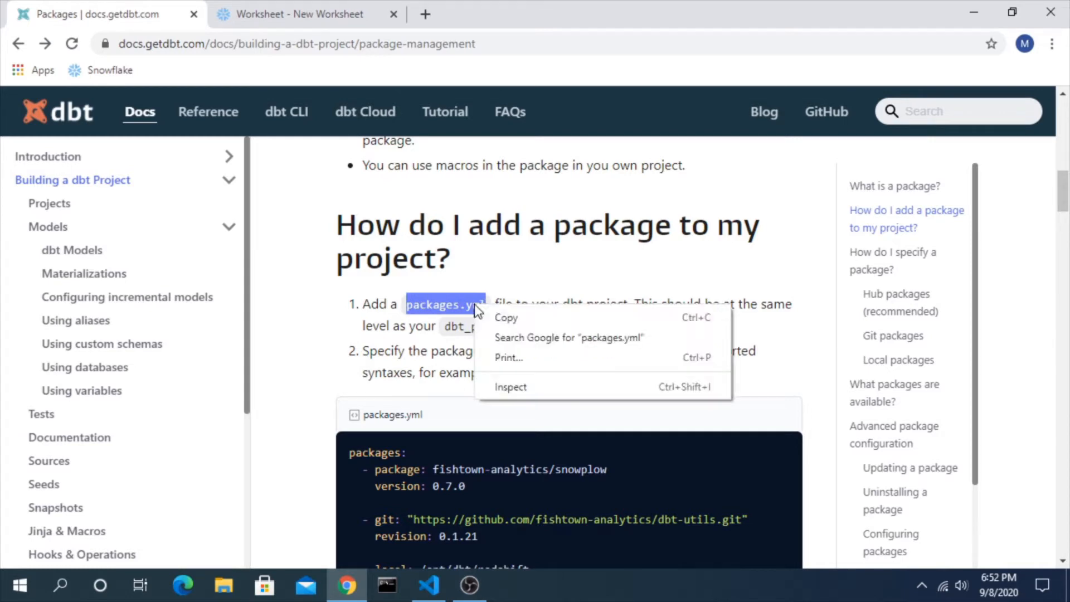
{"action": "left_click", "coordinate": [661, 308]}
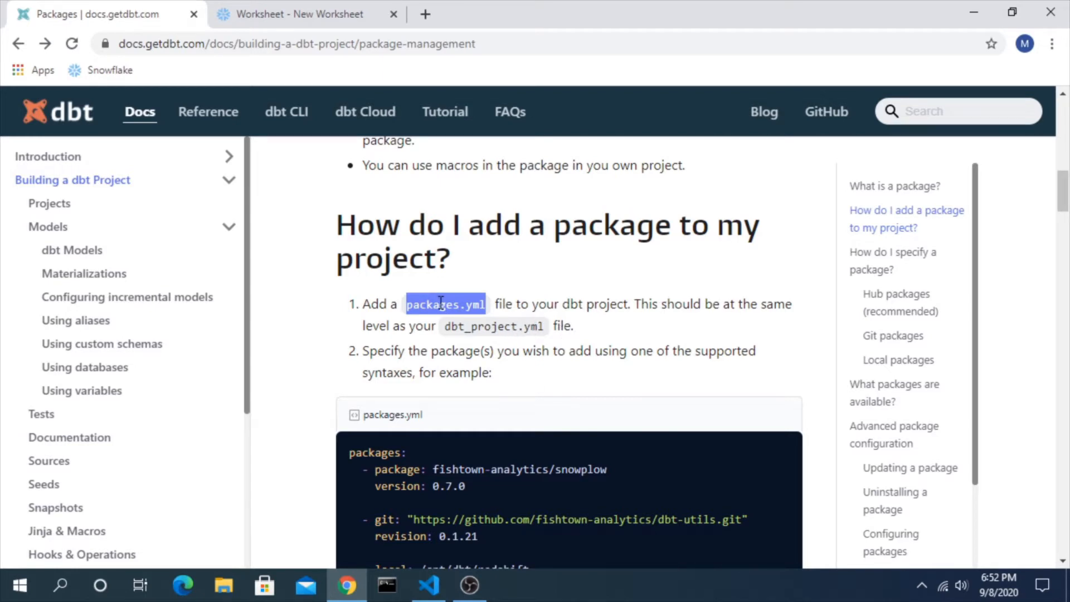
Create an empty packages.yml at the demo_dbt project root, then return to the docs
{"action": "left_click", "coordinate": [428, 586]}
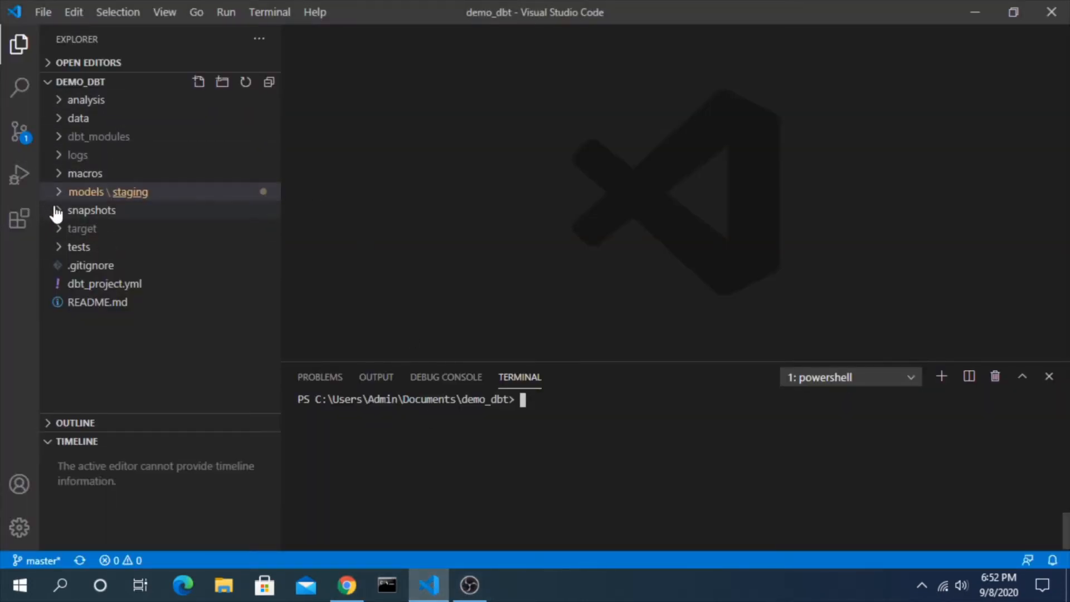
{"action": "mouse_move", "coordinate": [104, 283]}
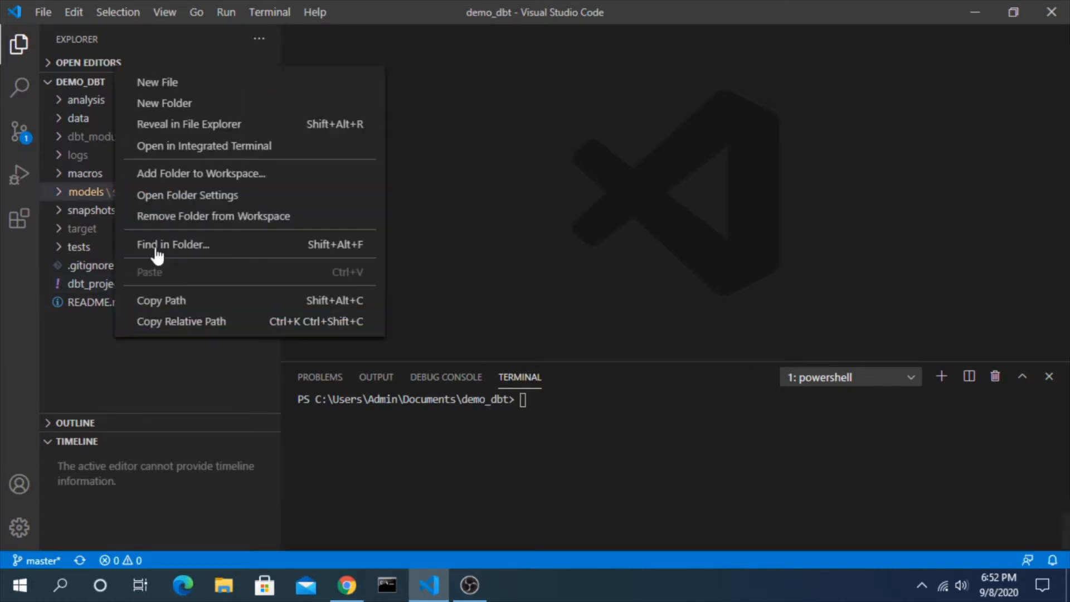
{"action": "left_click", "coordinate": [157, 82]}
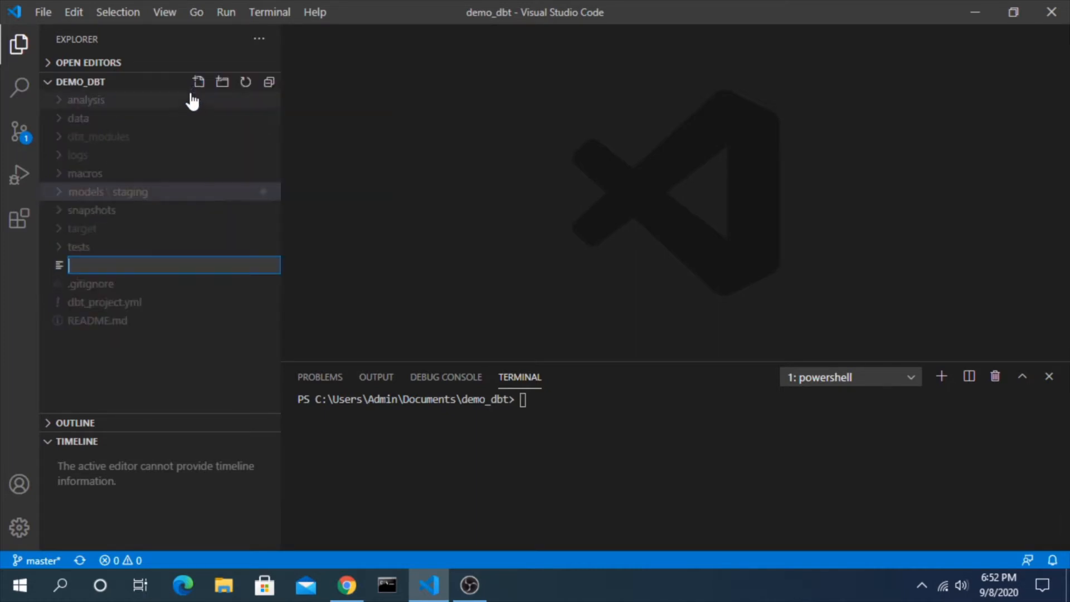
{"action": "type", "text": "packages.yml"}
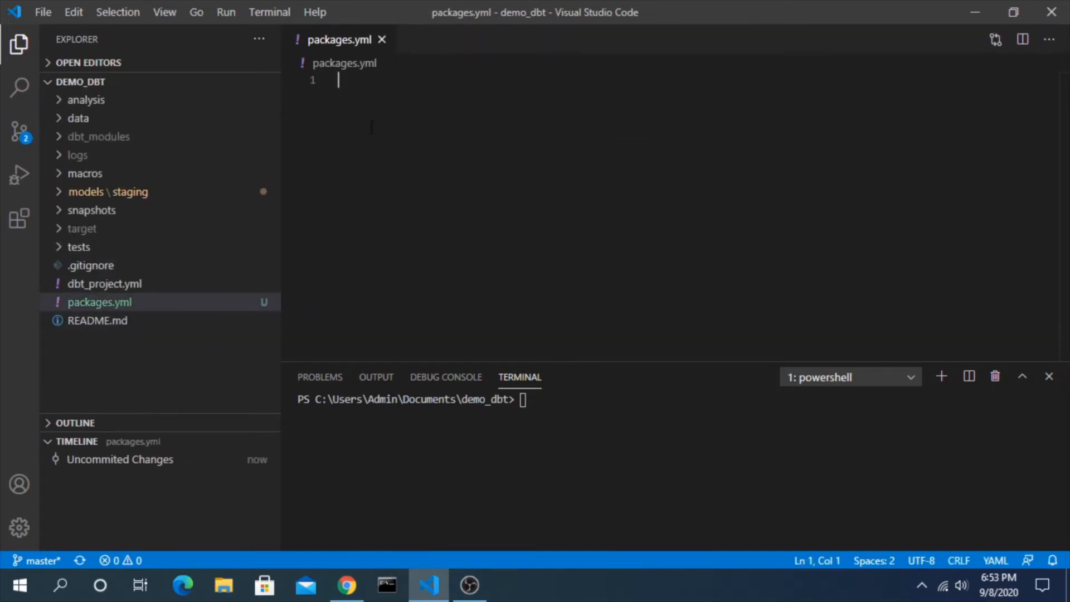
{"action": "left_click", "coordinate": [347, 585]}
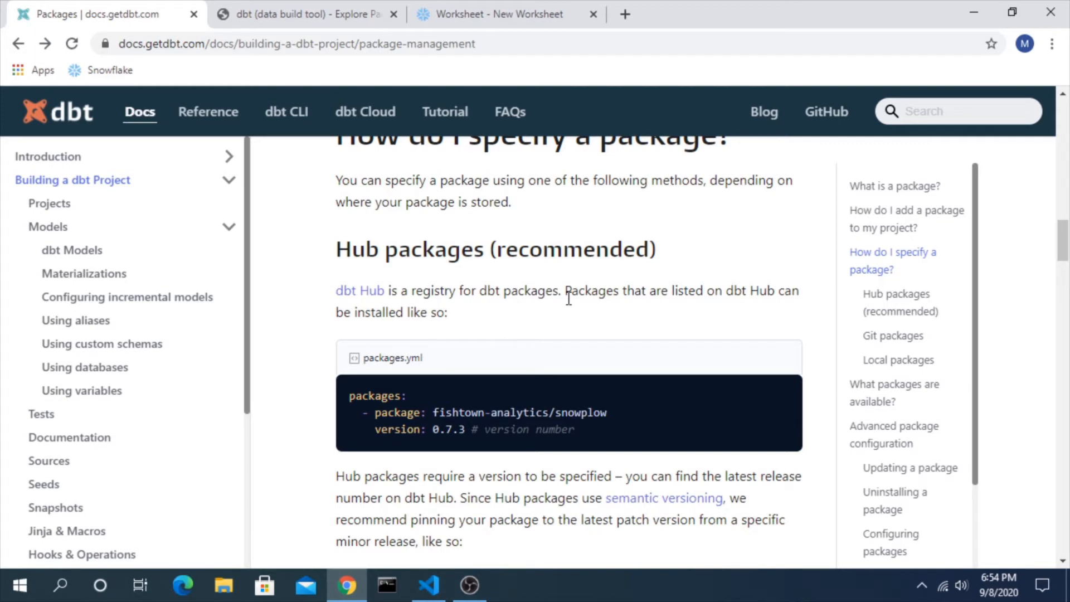
Find the dbt_utils package on hub.getdbt.com and reach its Installation section
{"action": "left_click", "coordinate": [303, 13]}
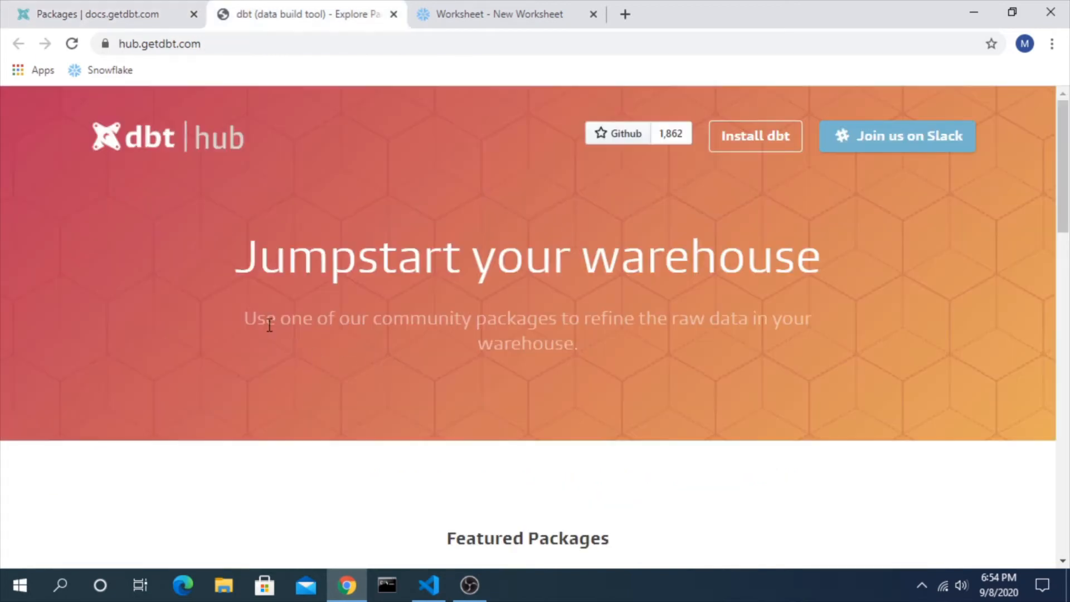
{"action": "mouse_move", "coordinate": [493, 335]}
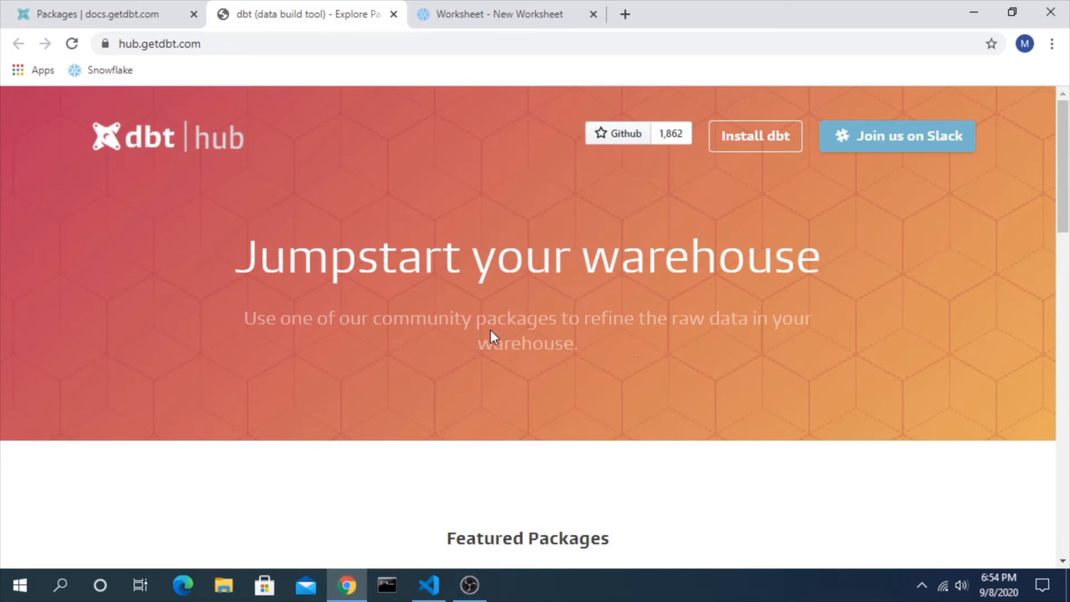
{"action": "scroll", "scroll_direction": "down", "scroll_amount": 3}
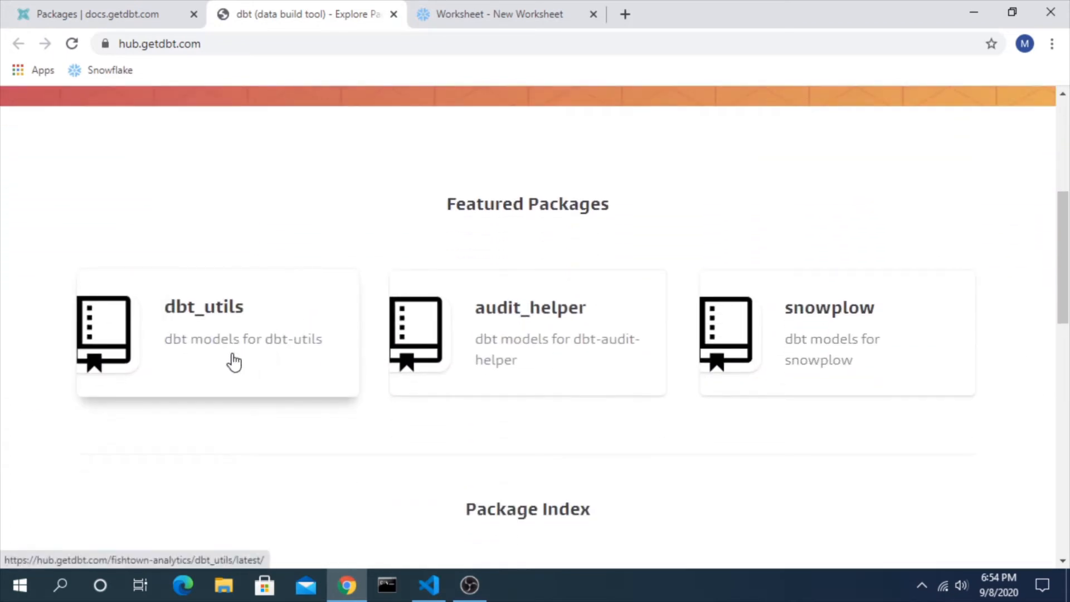
{"action": "mouse_move", "coordinate": [222, 331]}
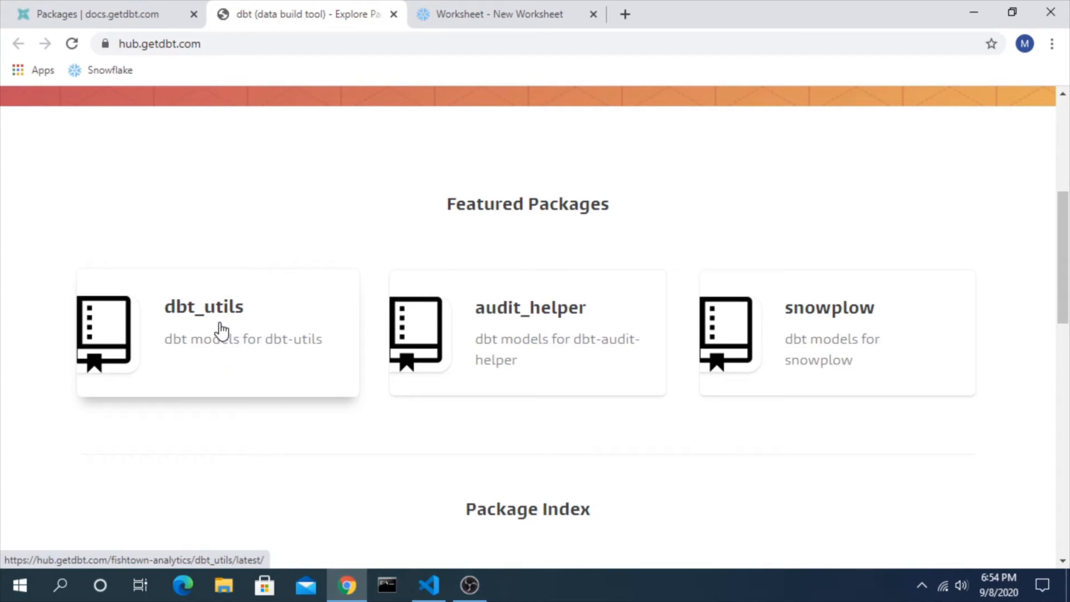
{"action": "mouse_move", "coordinate": [427, 205]}
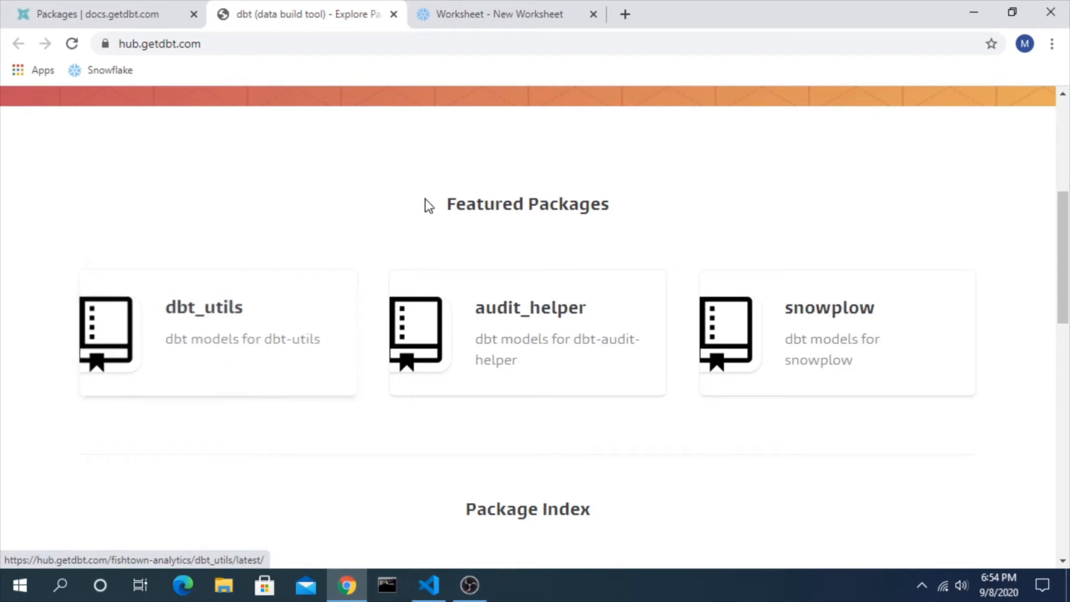
{"action": "scroll", "scroll_direction": "down", "scroll_amount": 3}
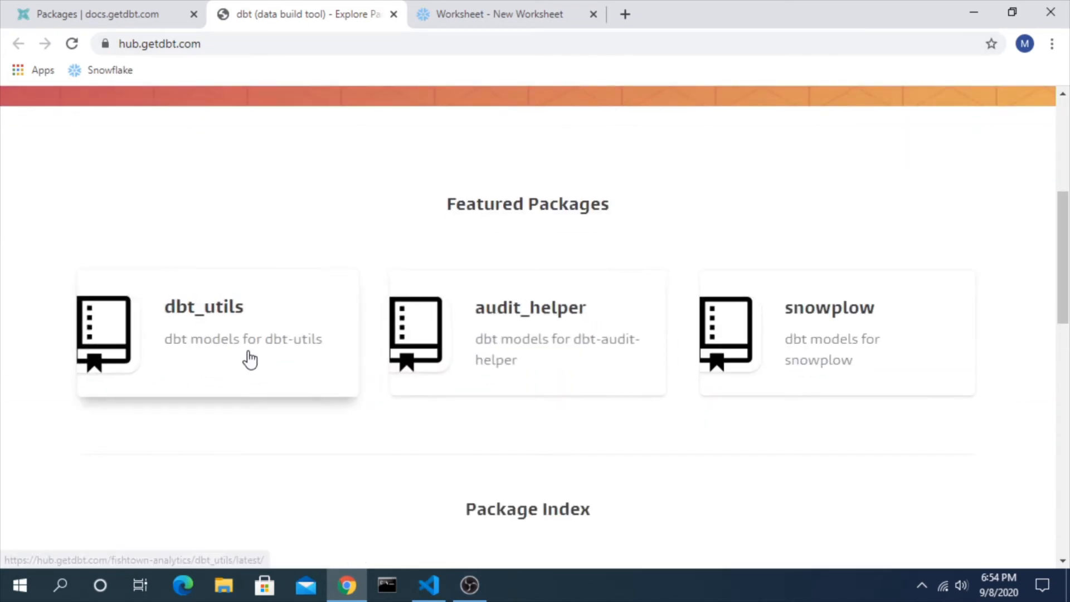
{"action": "left_click", "coordinate": [203, 307]}
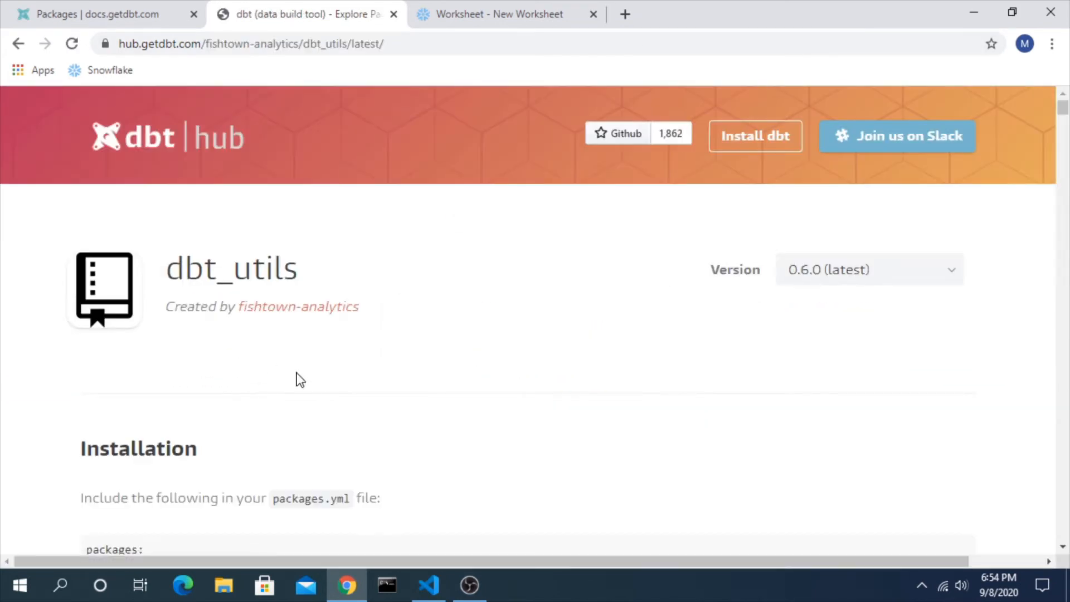
{"action": "scroll", "scroll_direction": "down", "scroll_amount": 3}
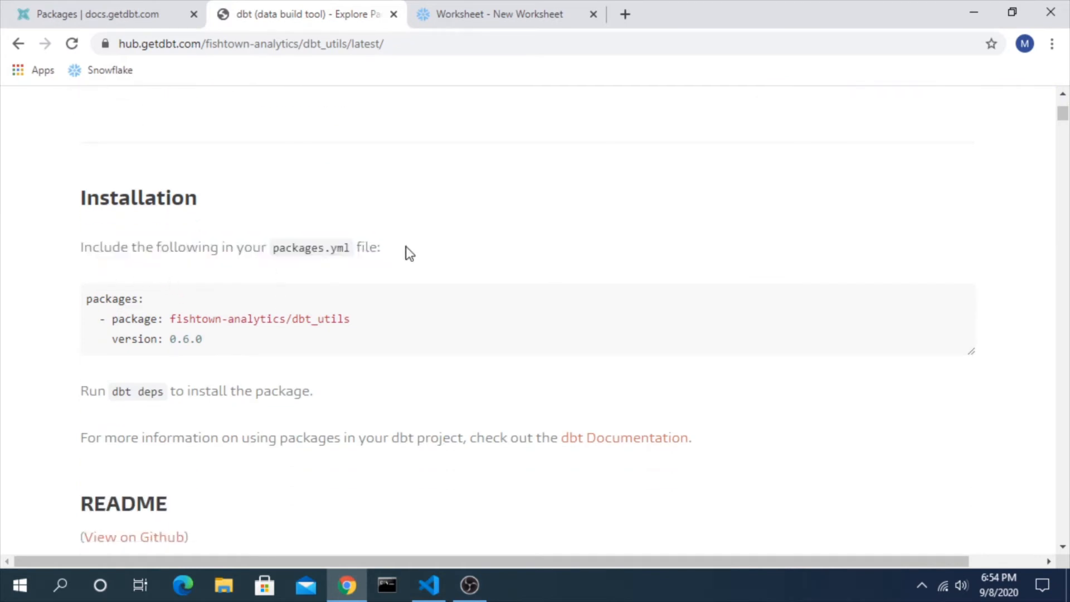
Select the fishtown-analytics/dbt_utils version 0.6.0 installation snippet for copying
{"action": "left_click_drag", "start_coordinate": [81, 248], "coordinate": [381, 248]}
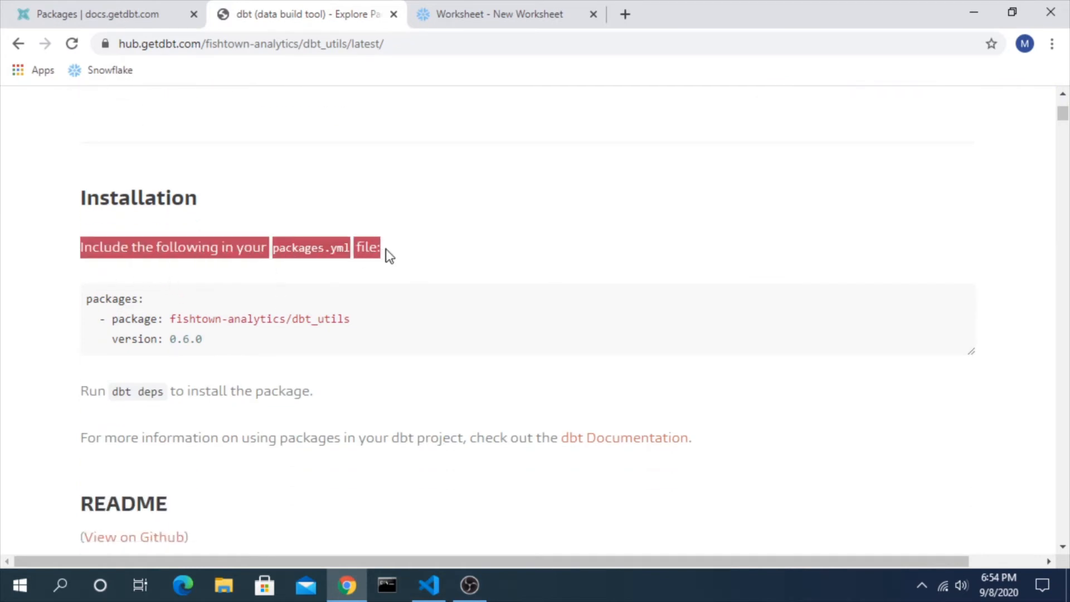
{"action": "left_click", "coordinate": [199, 340]}
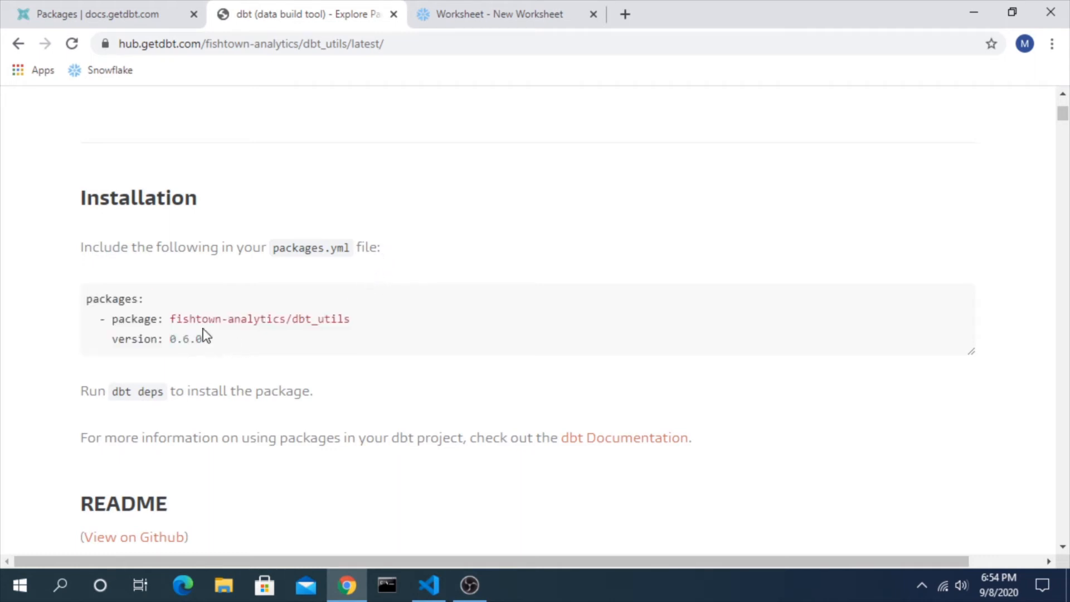
{"action": "left_click_drag", "start_coordinate": [87, 299], "coordinate": [202, 339]}
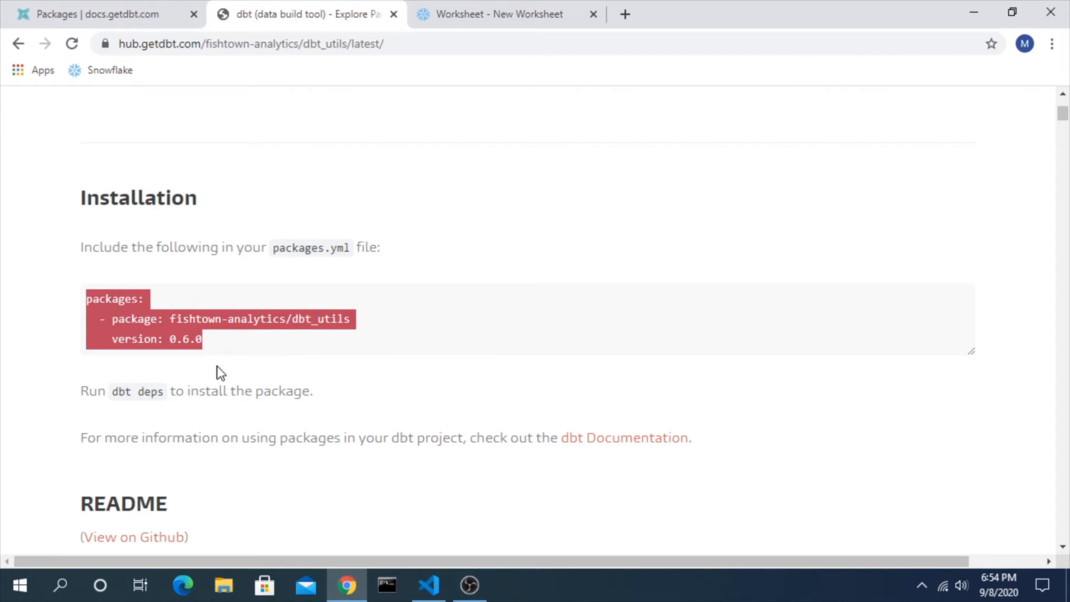
Add the fishtown-analytics/dbt_utils 0.6.0 entry under packages: in packages.yml and save it
{"action": "left_click", "coordinate": [428, 586]}
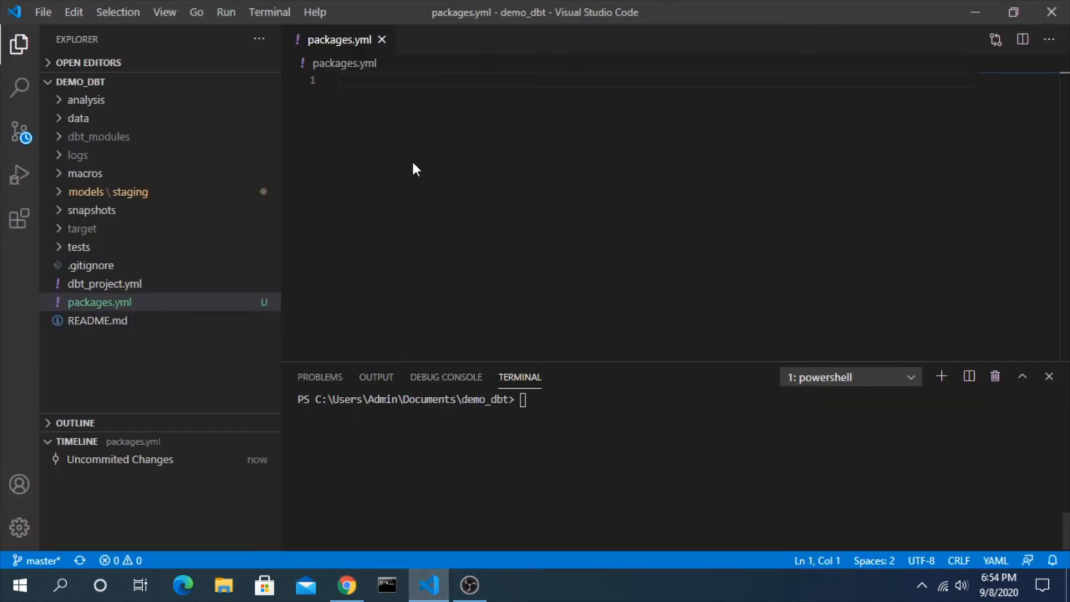
{"action": "type", "text": "packages:"}
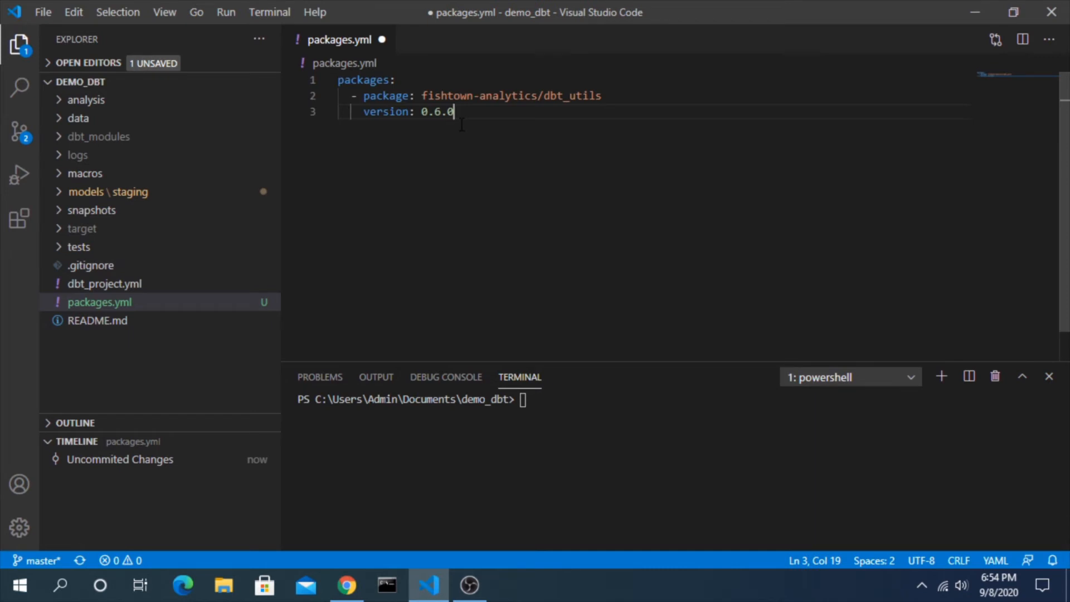
{"action": "key", "text": "ctrl+s"}
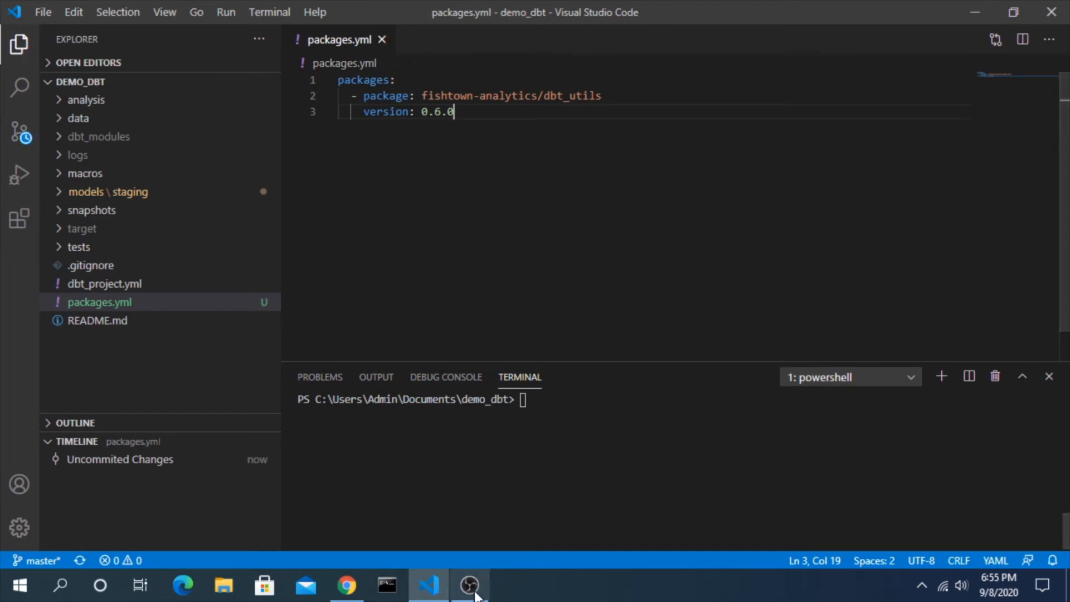
Run dbt deps in the terminal to install dbt_utils into dbt_modules
{"action": "left_click", "coordinate": [347, 585]}
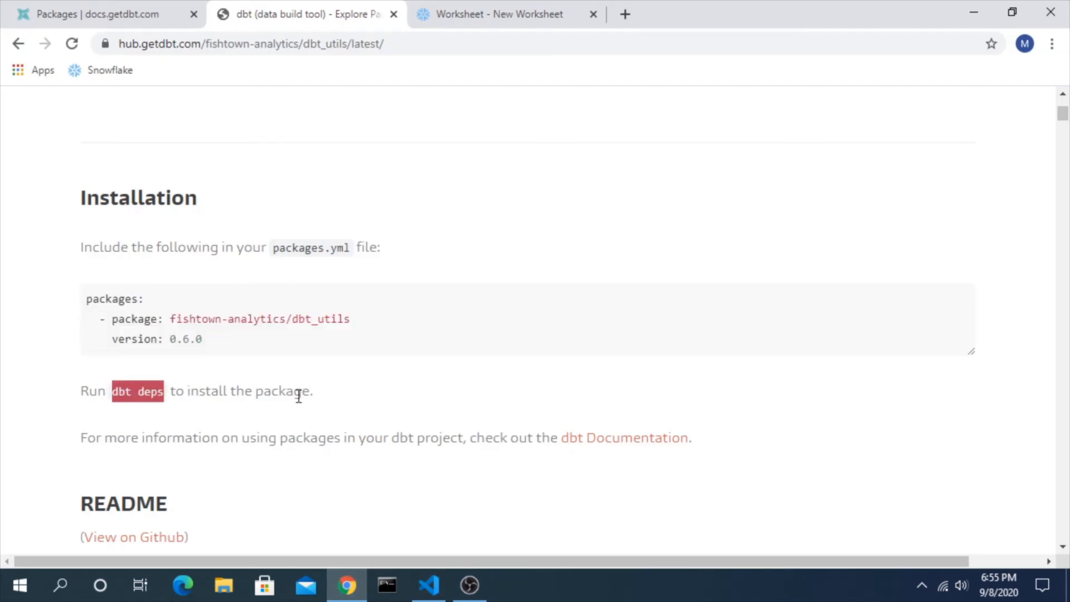
{"action": "scroll", "scroll_direction": "down", "scroll_amount": 3}
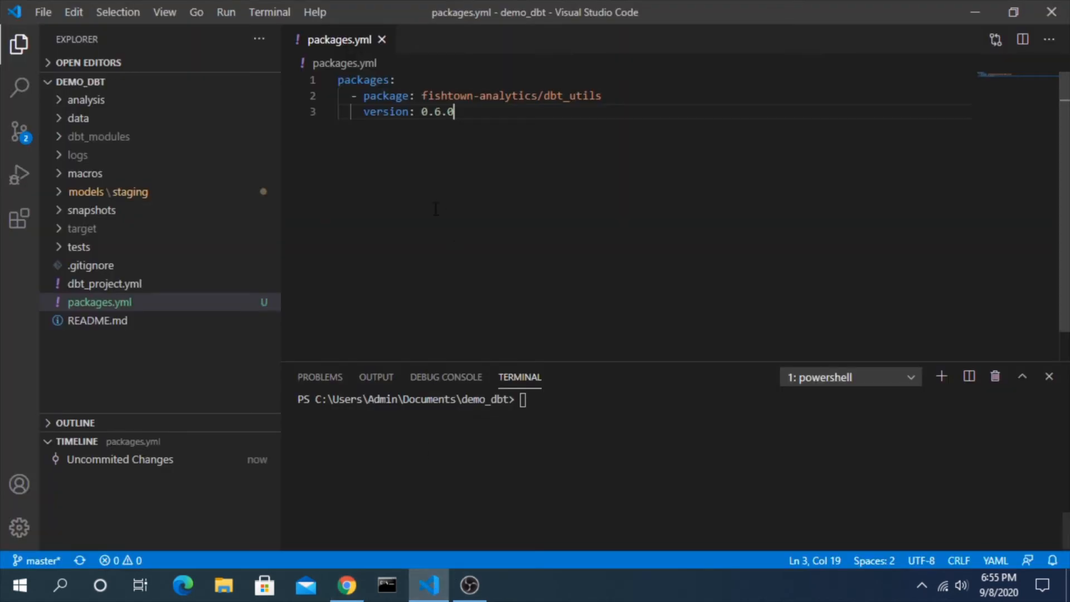
{"action": "mouse_move", "coordinate": [471, 279]}
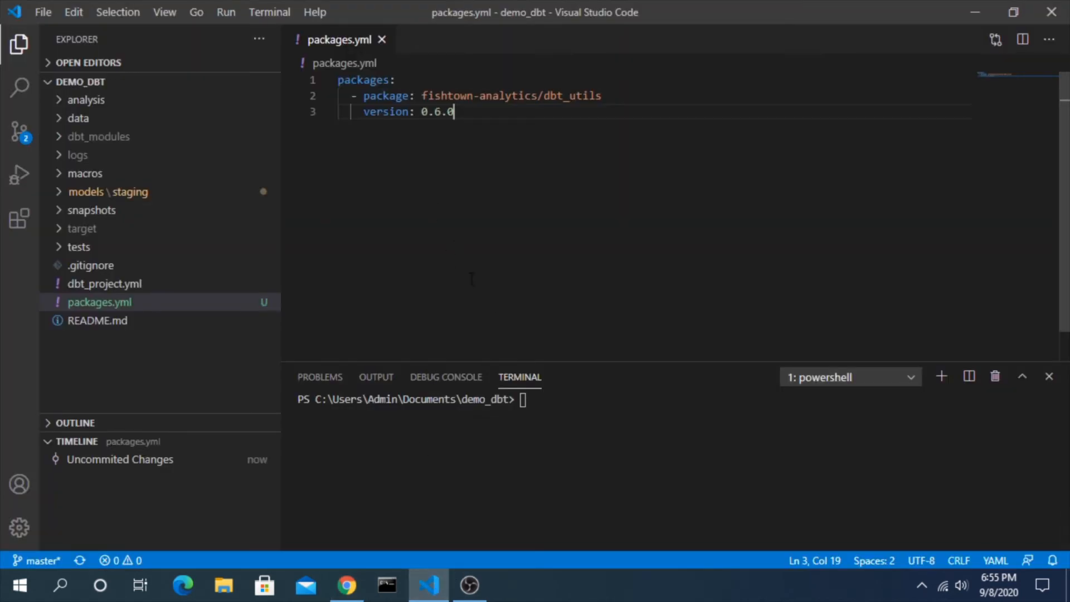
{"action": "type", "text": "dbt deps"}
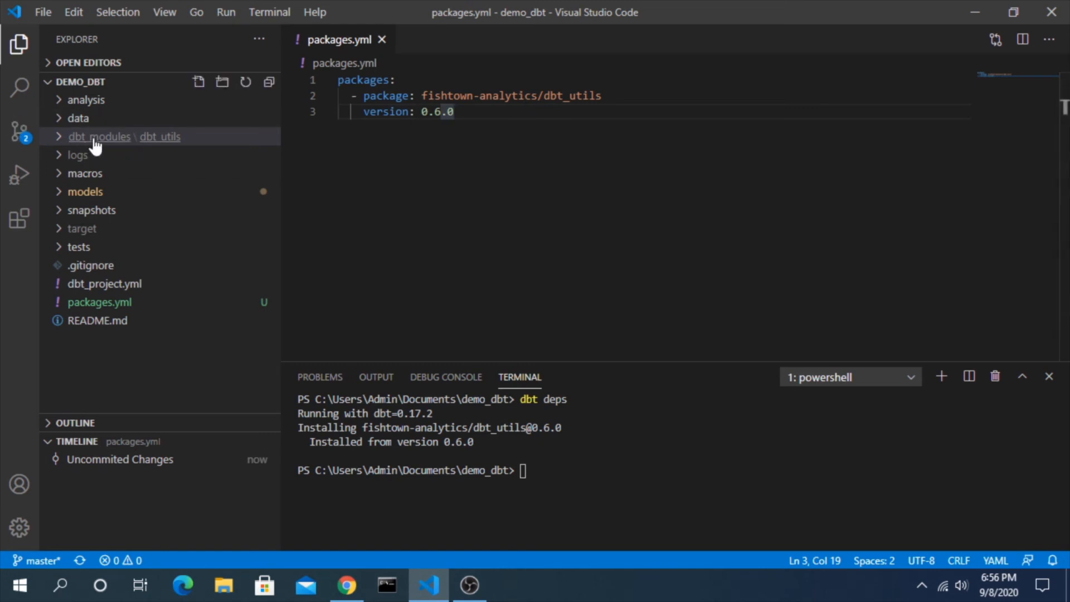
{"action": "mouse_move", "coordinate": [99, 136]}
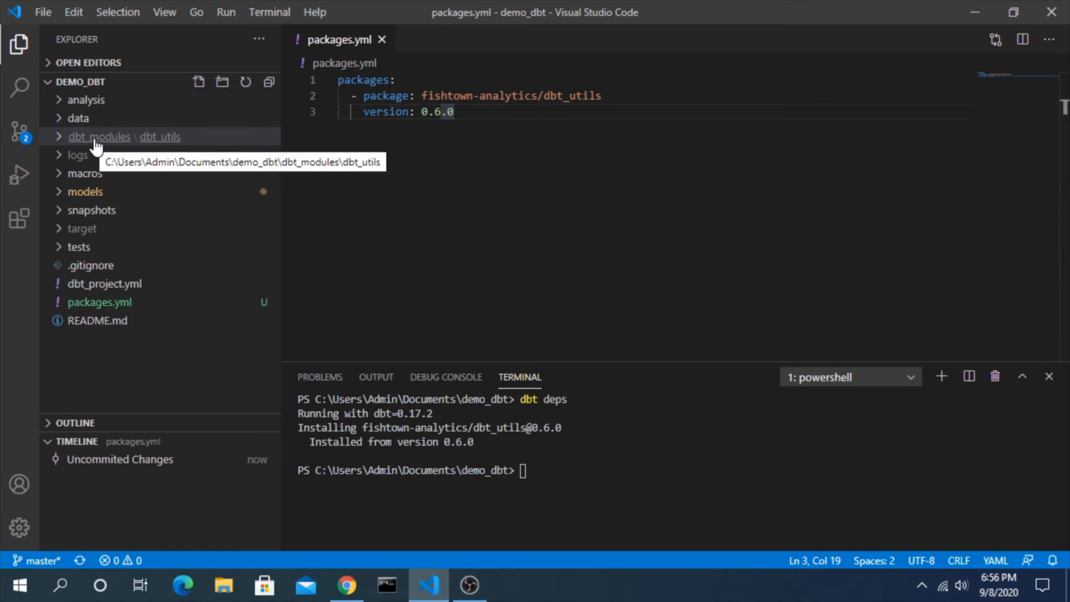
Browse dbt_modules/dbt_utils macros, view datetime/date_spine.sql, then return to the dbt hub
{"action": "left_click", "coordinate": [99, 136]}
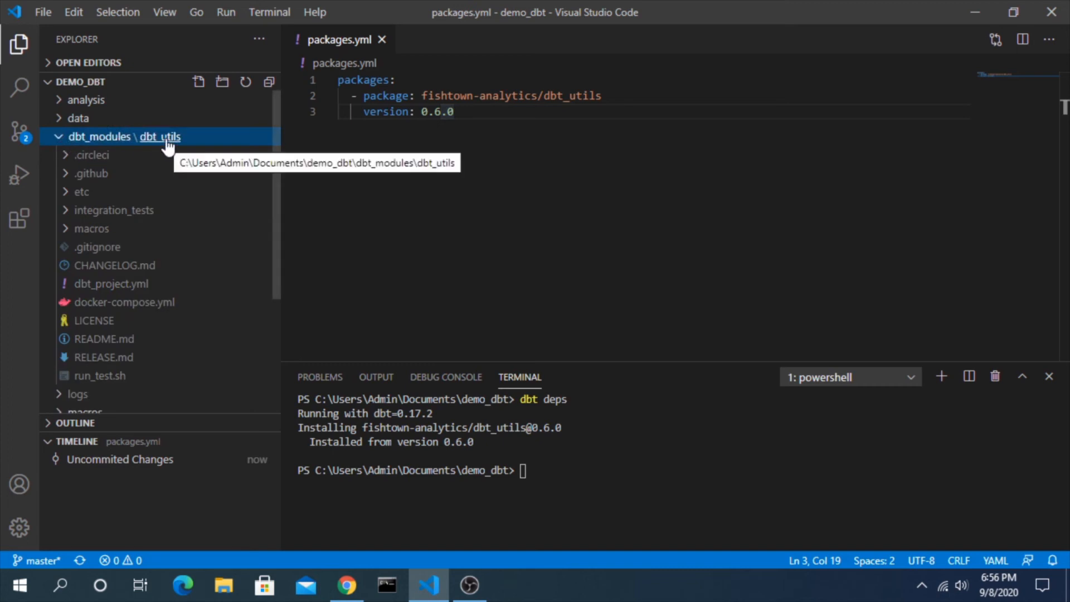
{"action": "left_click", "coordinate": [91, 227]}
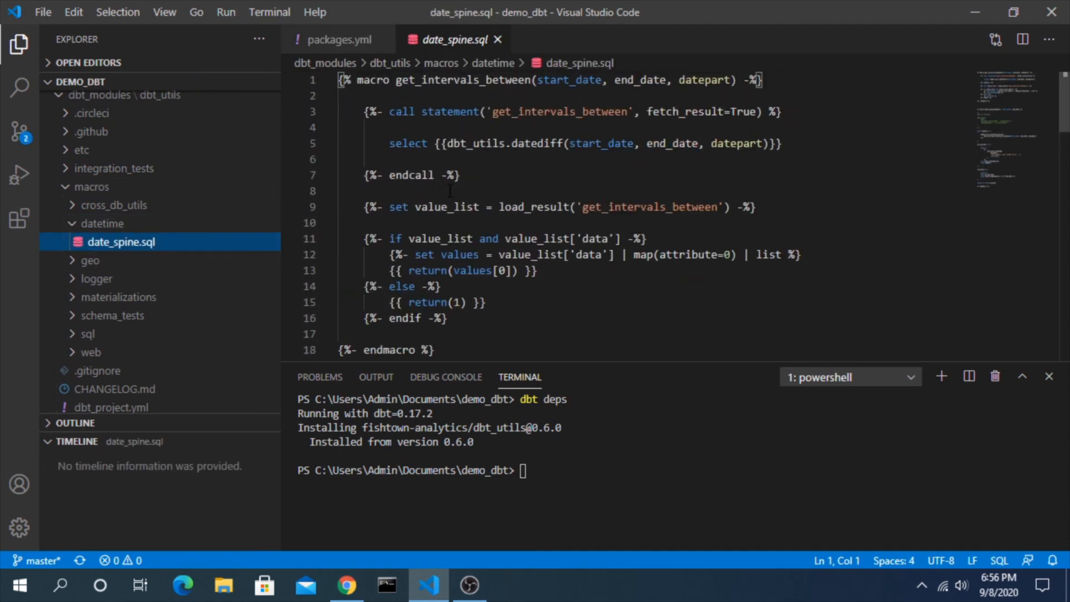
{"action": "left_click", "coordinate": [339, 39]}
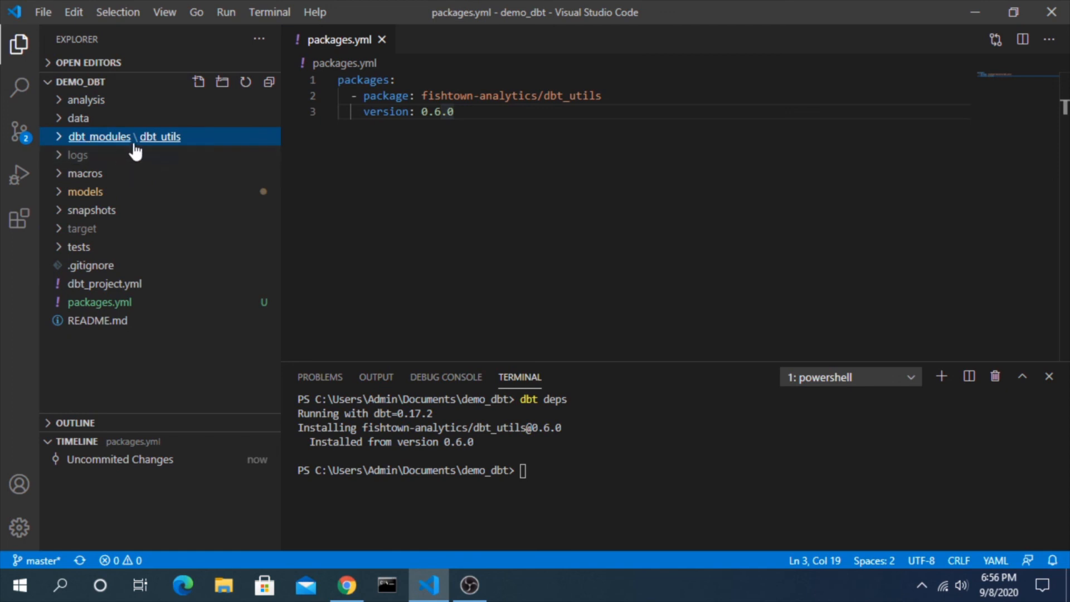
{"action": "left_click", "coordinate": [347, 585]}
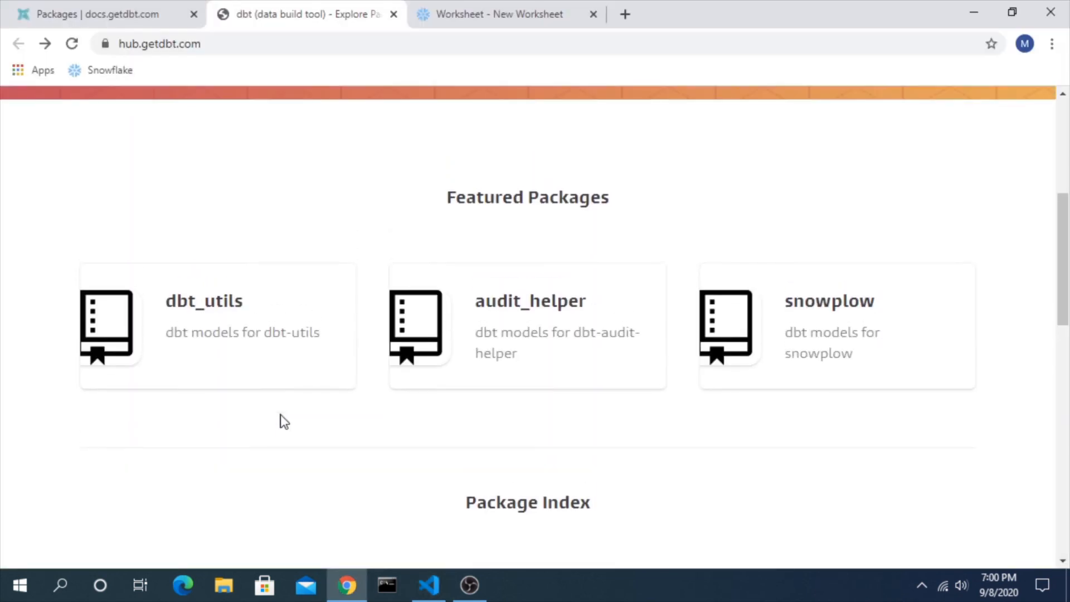